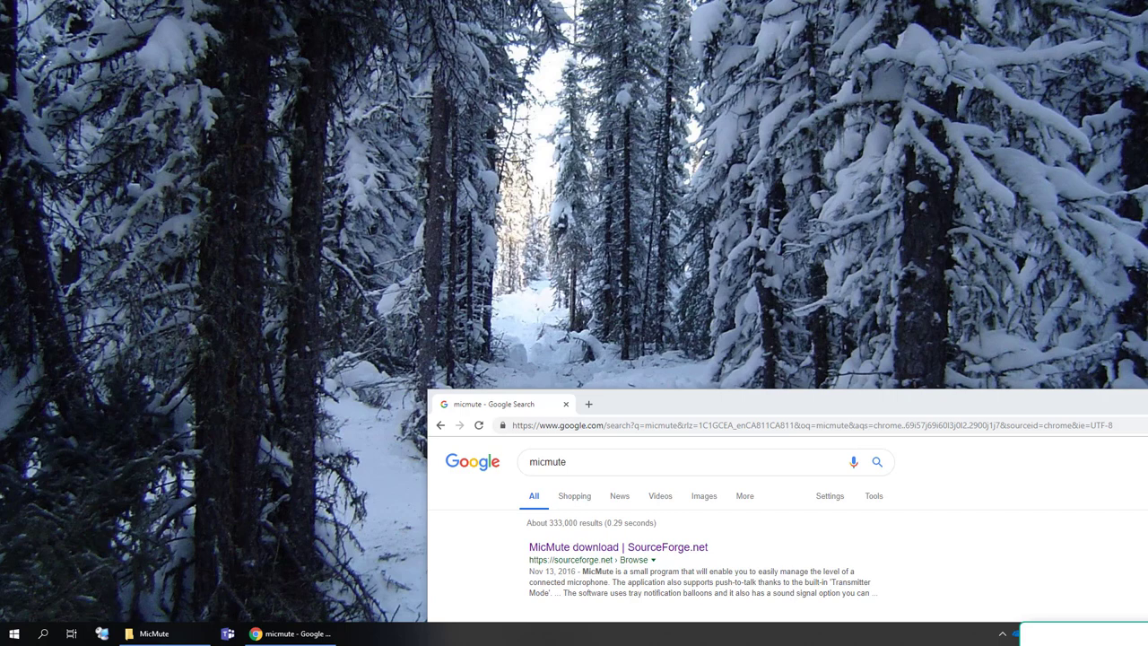
# Open the 'MicMute download | SourceForge.net' result from the micmute search results
pyautogui.click(618, 546)
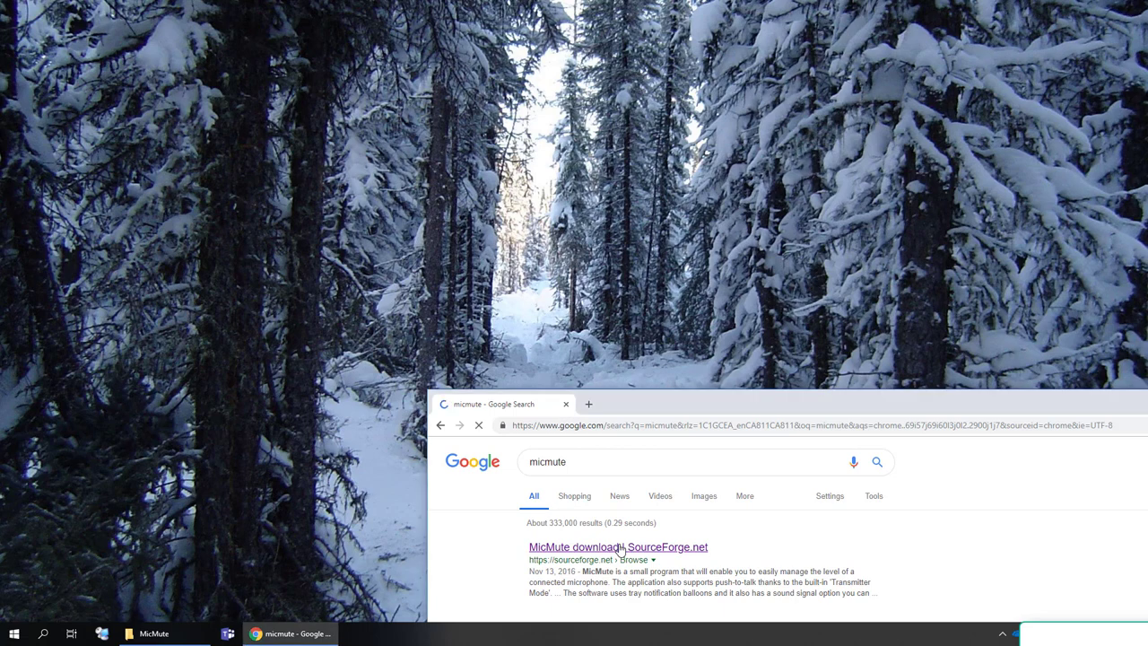
pyautogui.click(618, 547)
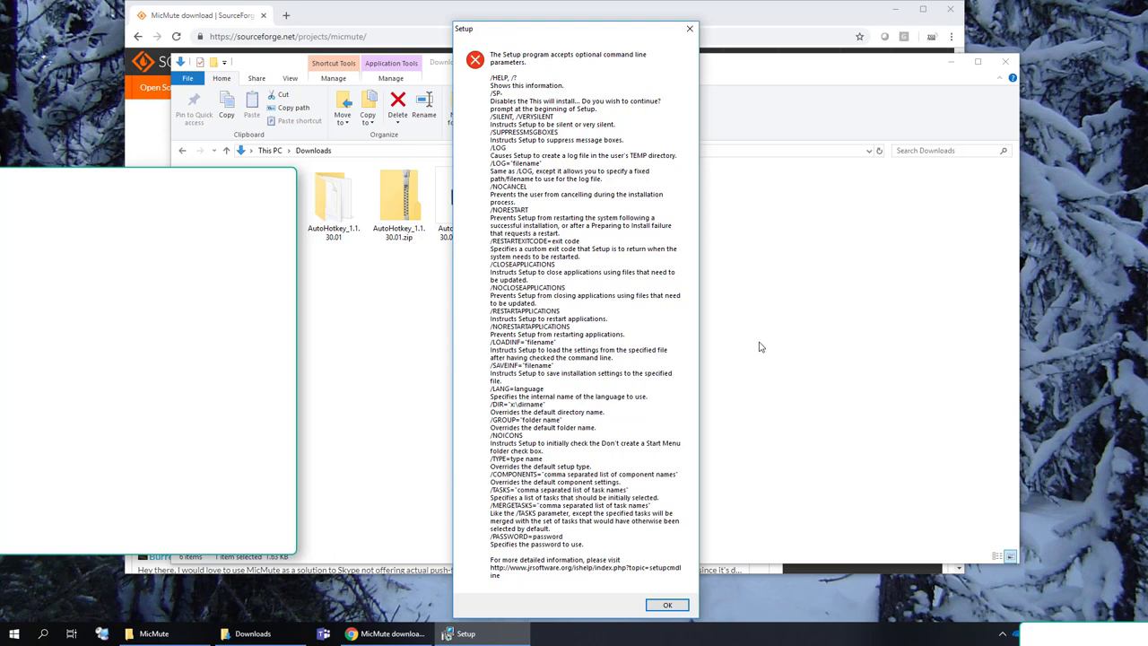
pyautogui.moveTo(552, 121)
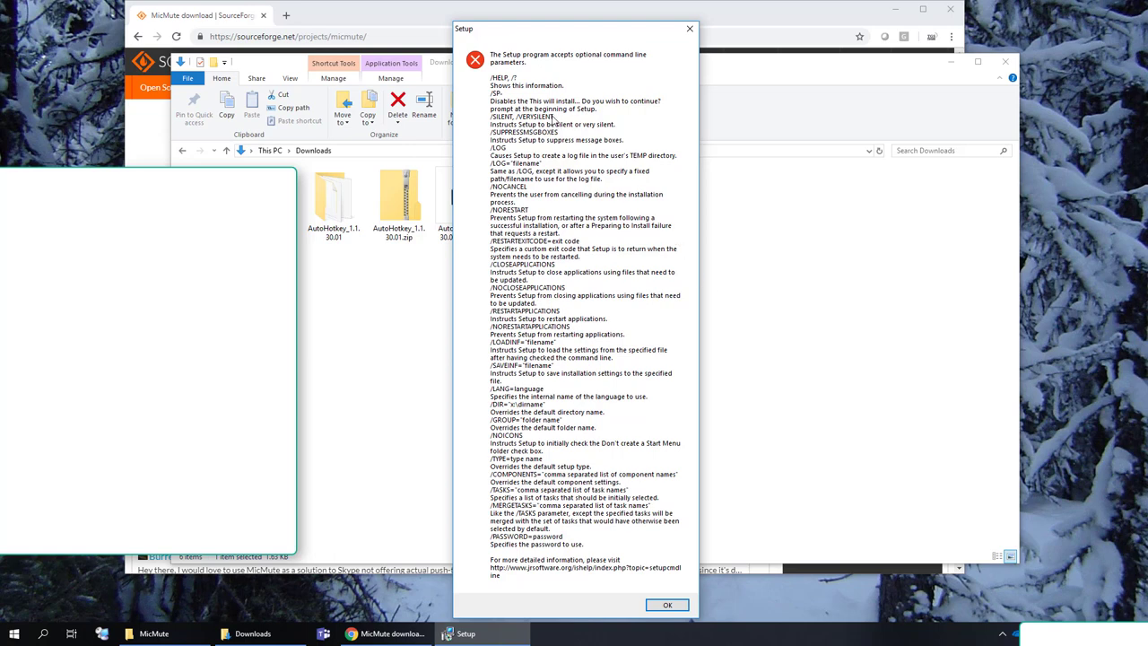
pyautogui.moveTo(565, 123)
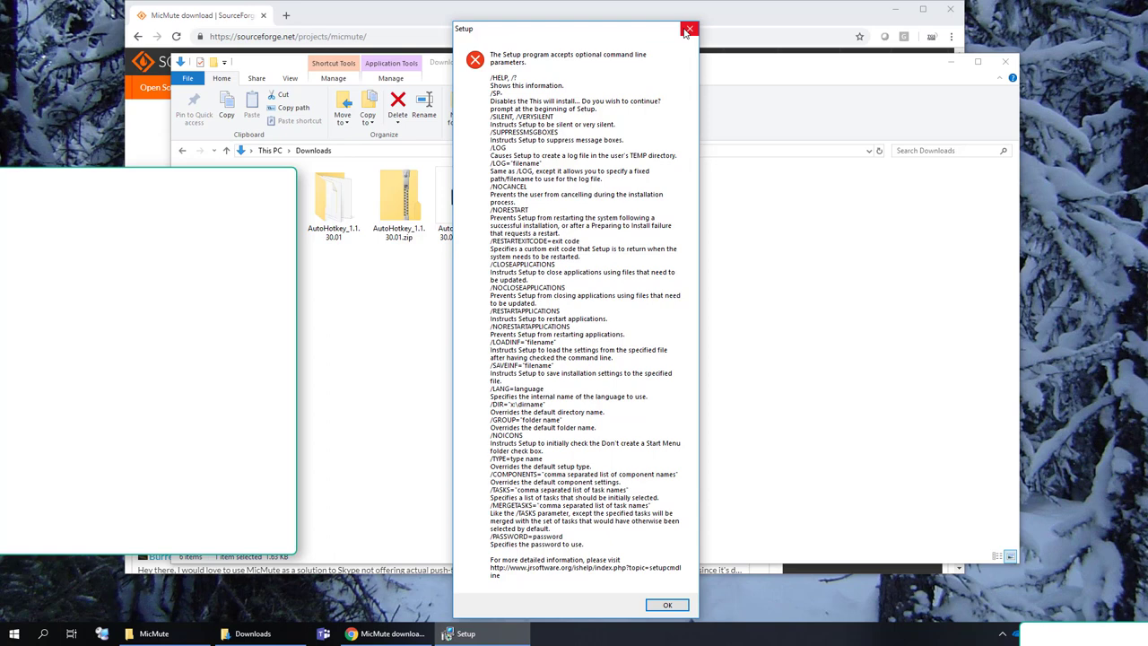
# Dismiss the setup command-line parameters message to reach the Setup Wizard
pyautogui.click(689, 30)
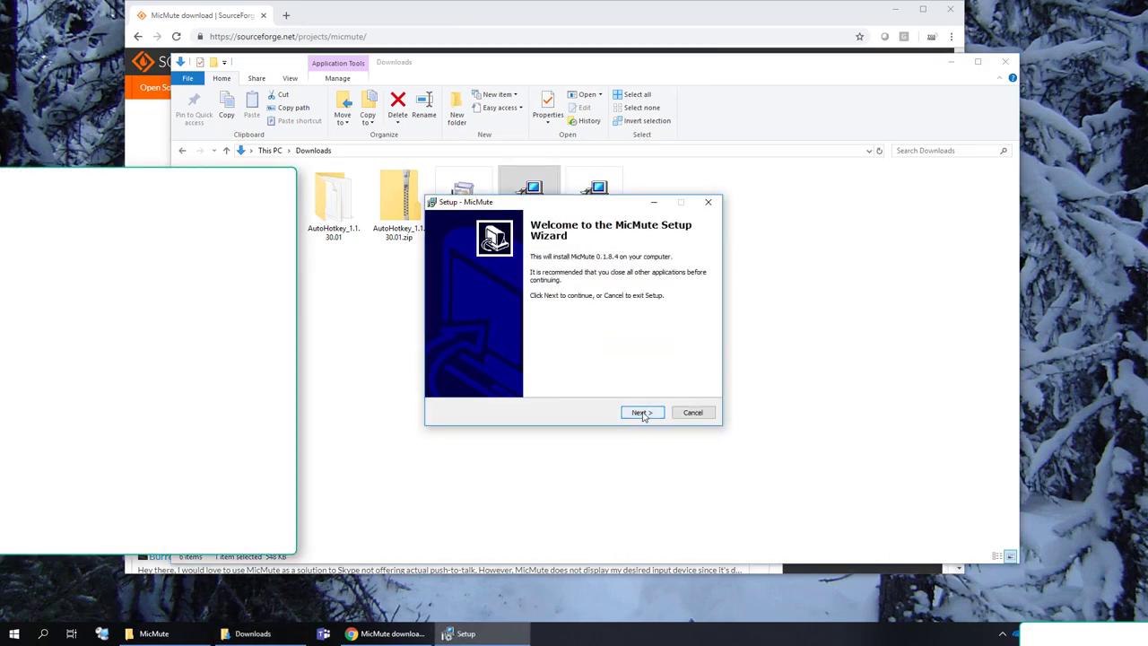
# Install MicMute 0.1.8.4 to the default folder with automatic startup, launching it on finish
pyautogui.click(641, 412)
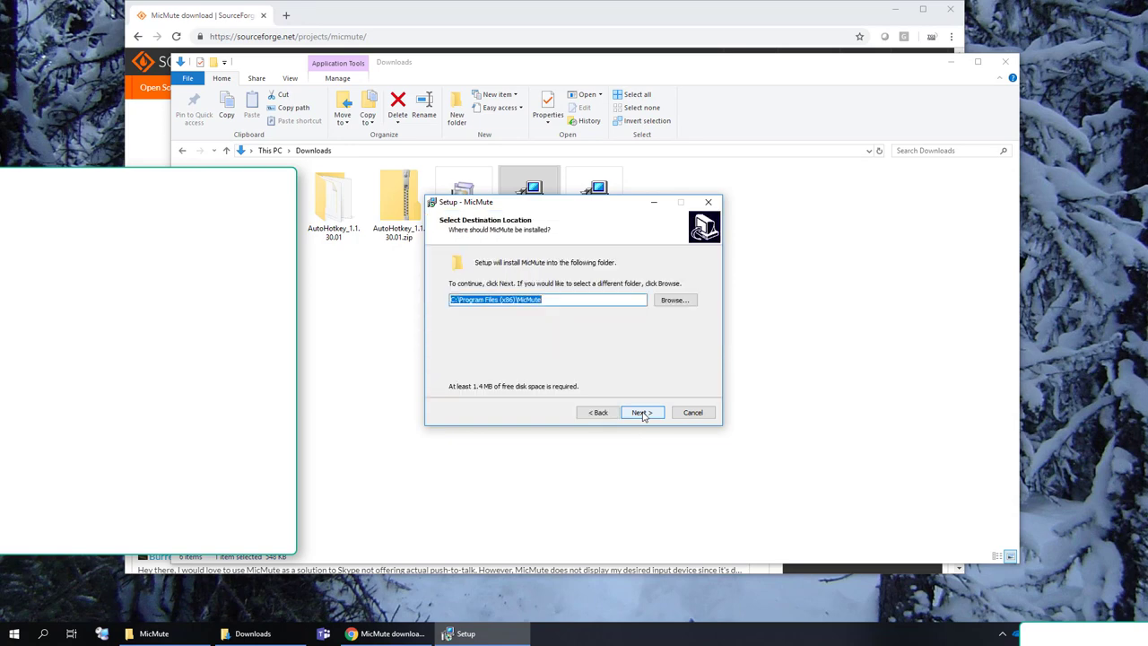
pyautogui.click(641, 411)
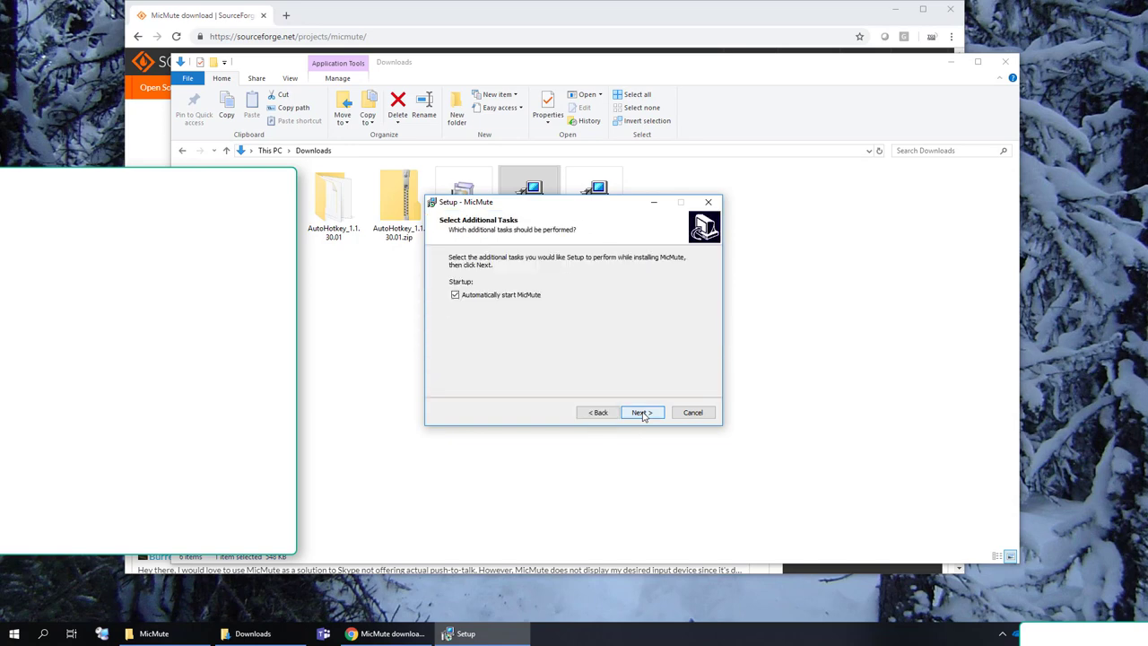
pyautogui.click(640, 412)
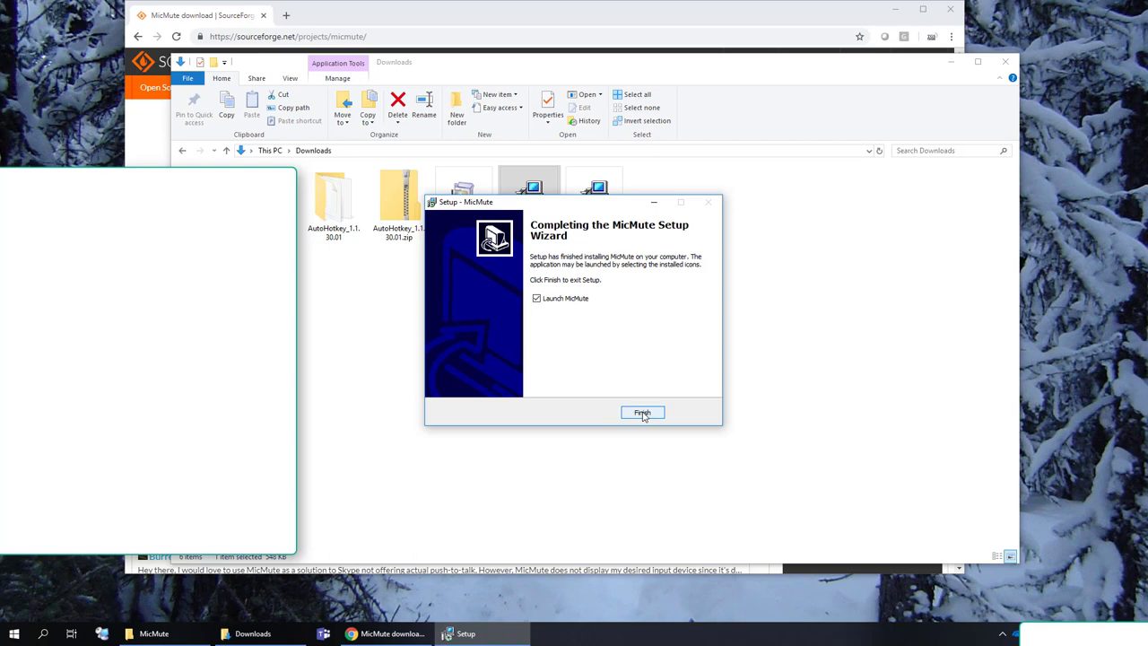
pyautogui.click(642, 412)
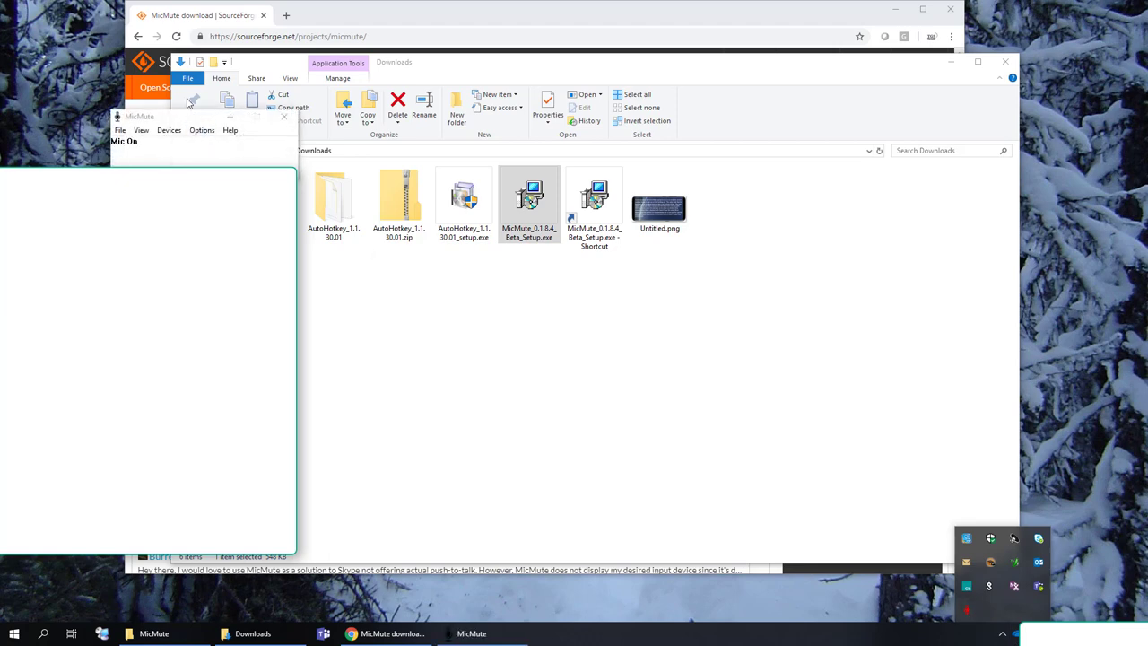
# Bring the running MicMute window showing 'Mic On' to the front
pyautogui.click(442, 173)
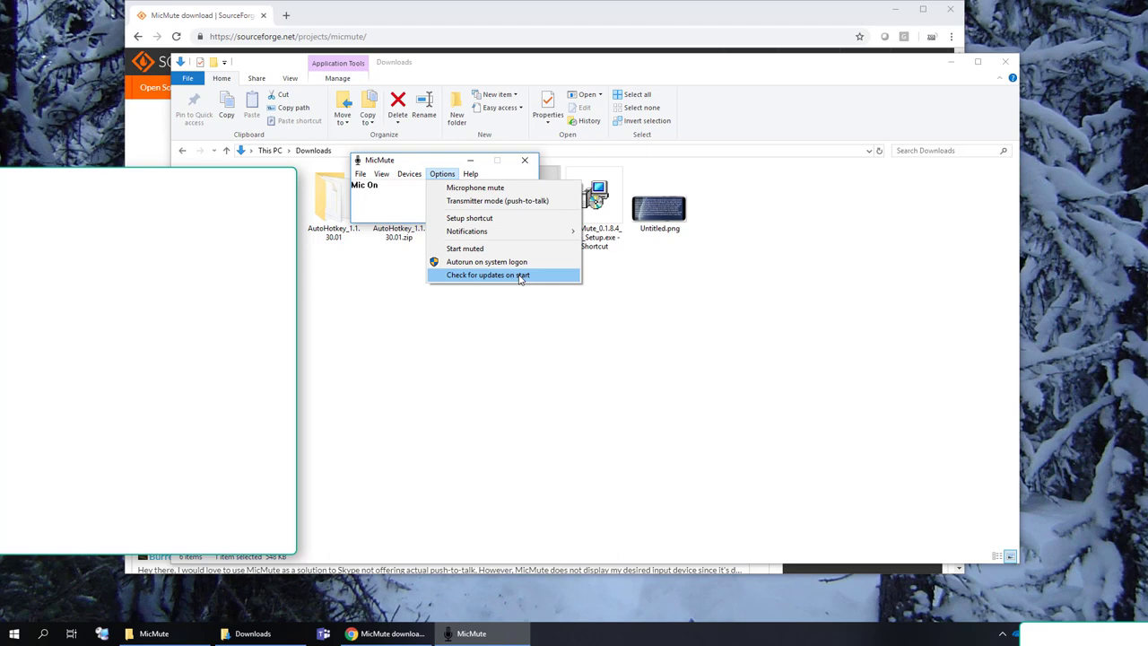
pyautogui.moveTo(487, 261)
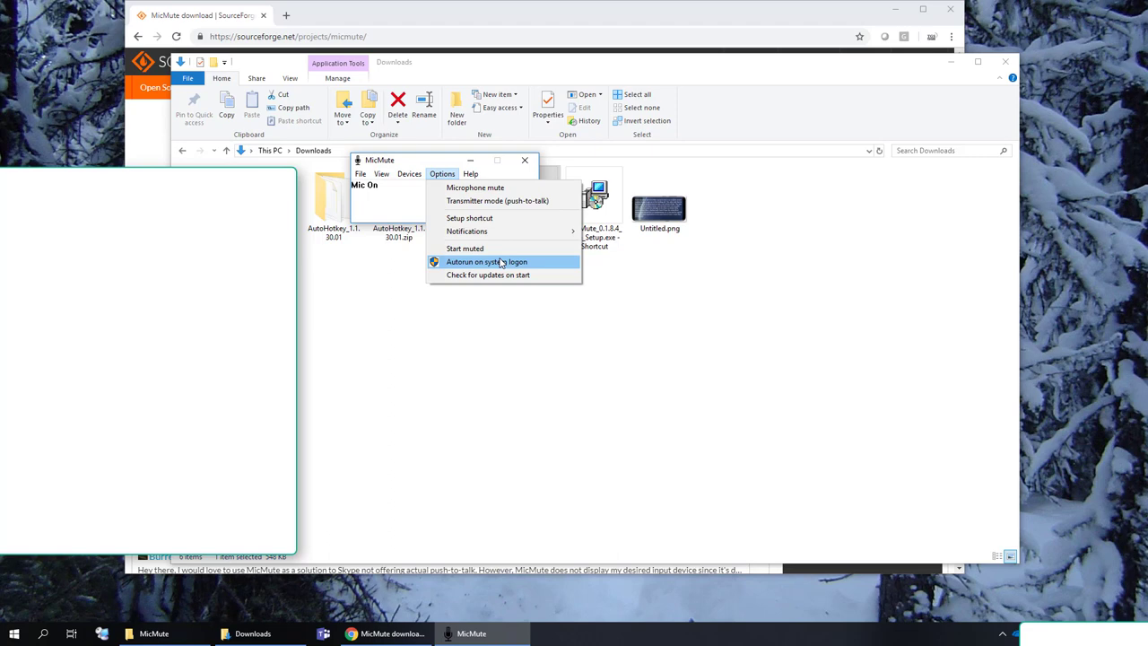
pyautogui.moveTo(514, 242)
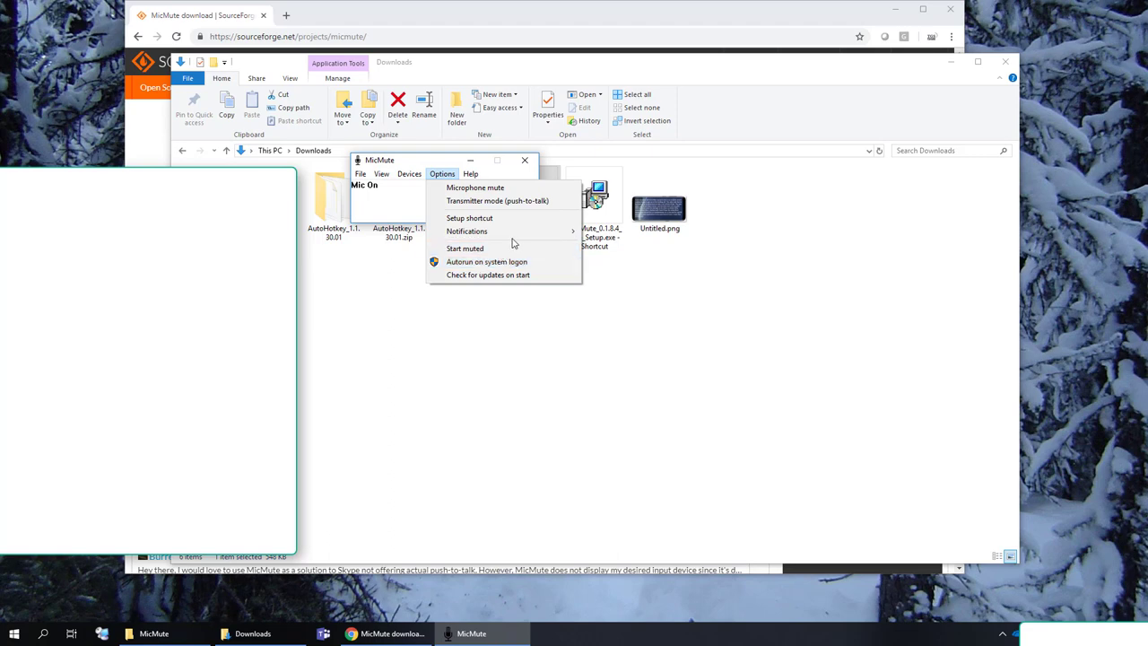
pyautogui.moveTo(466, 231)
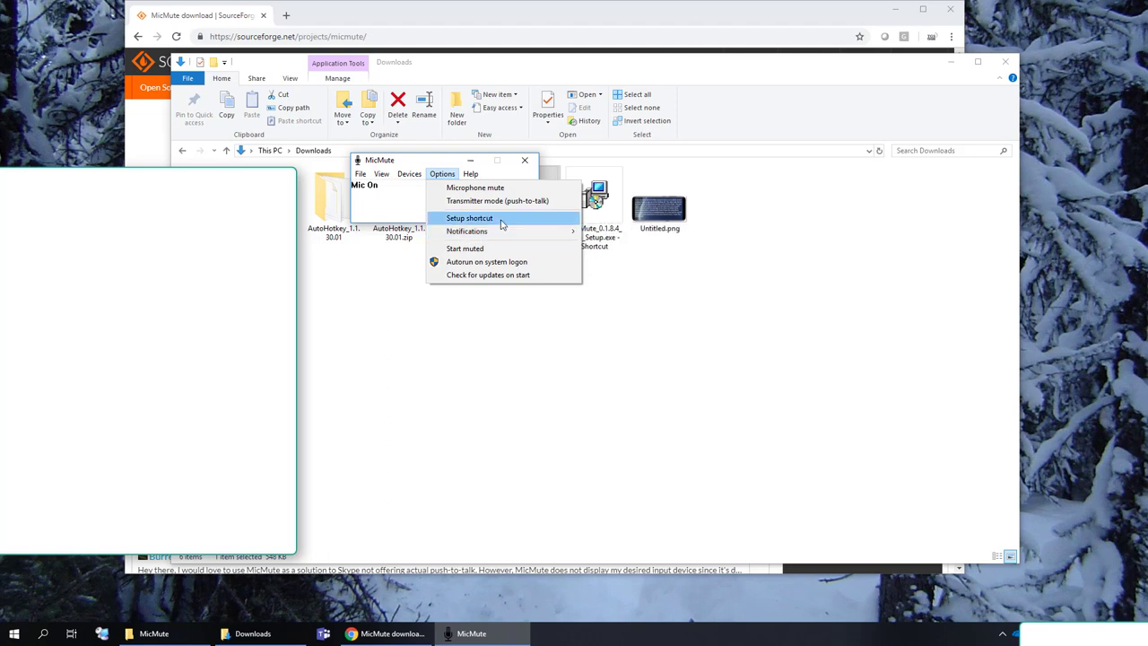
# Set F1 as the microphone mute shortcut via Setup shortcut and confirm it
pyautogui.click(469, 218)
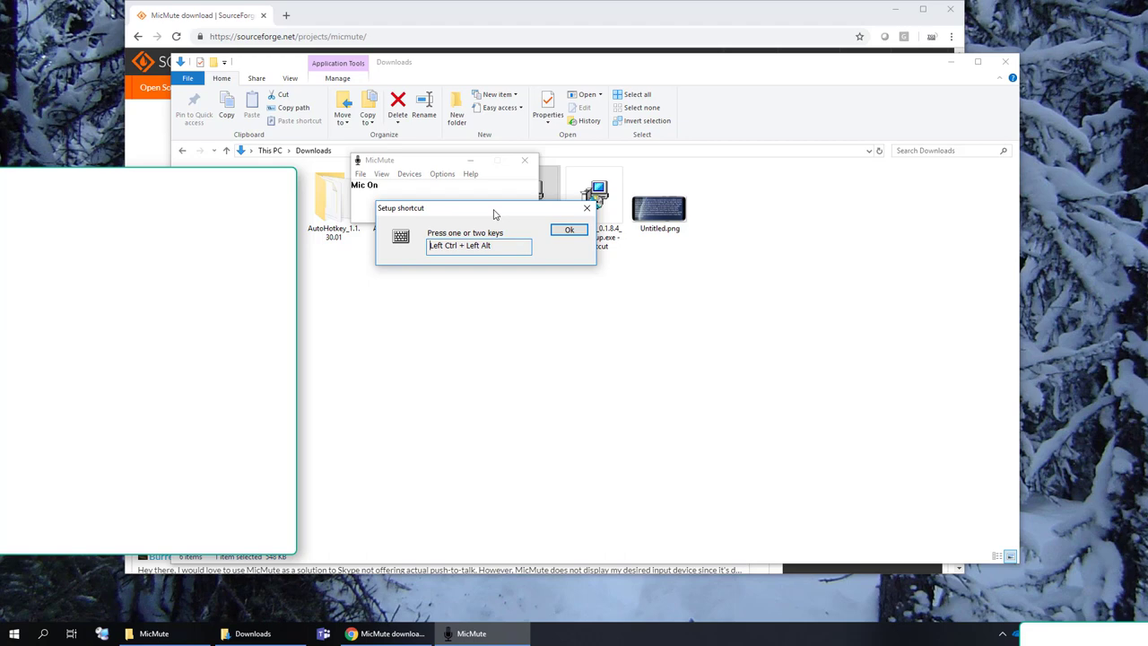
pyautogui.press('F1')
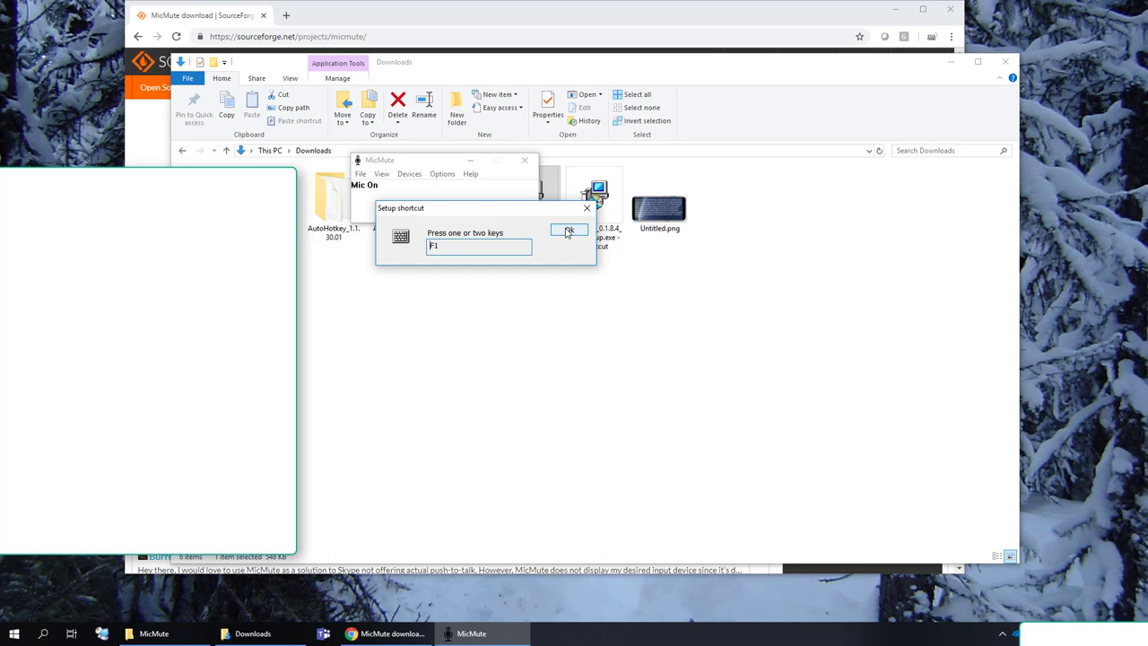
pyautogui.click(569, 230)
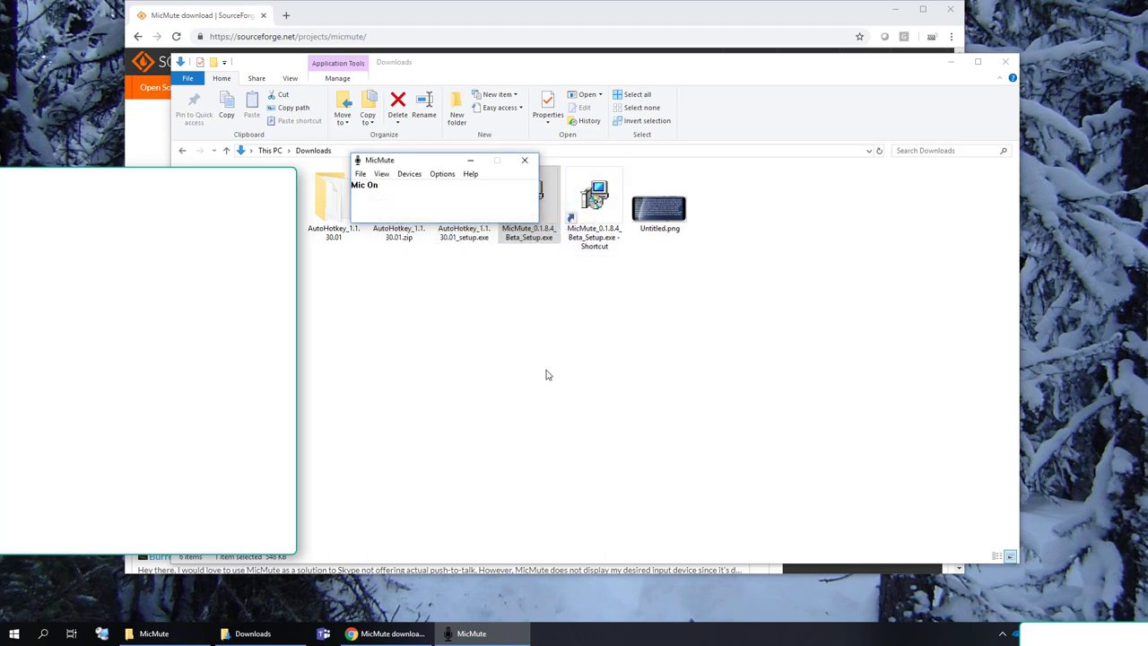